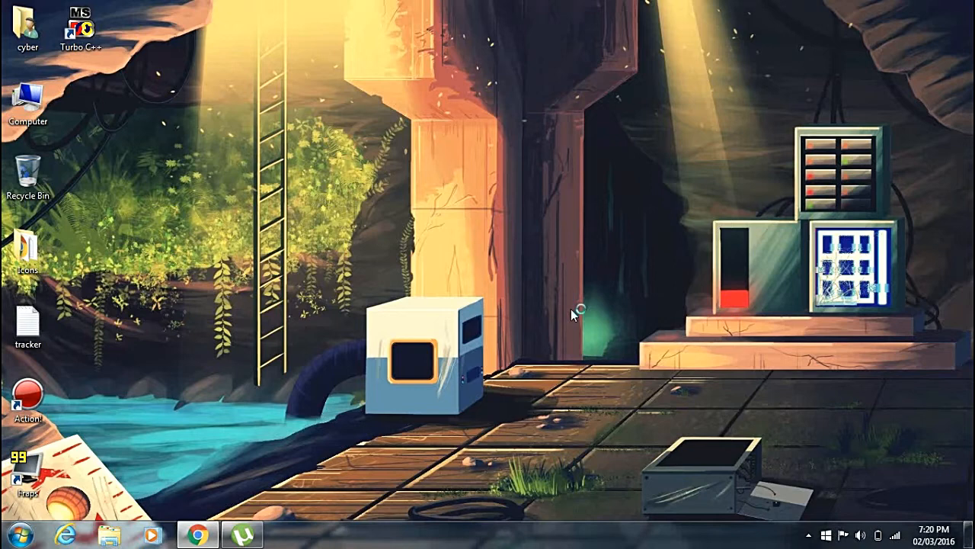
pyautogui.moveTo(613, 212)
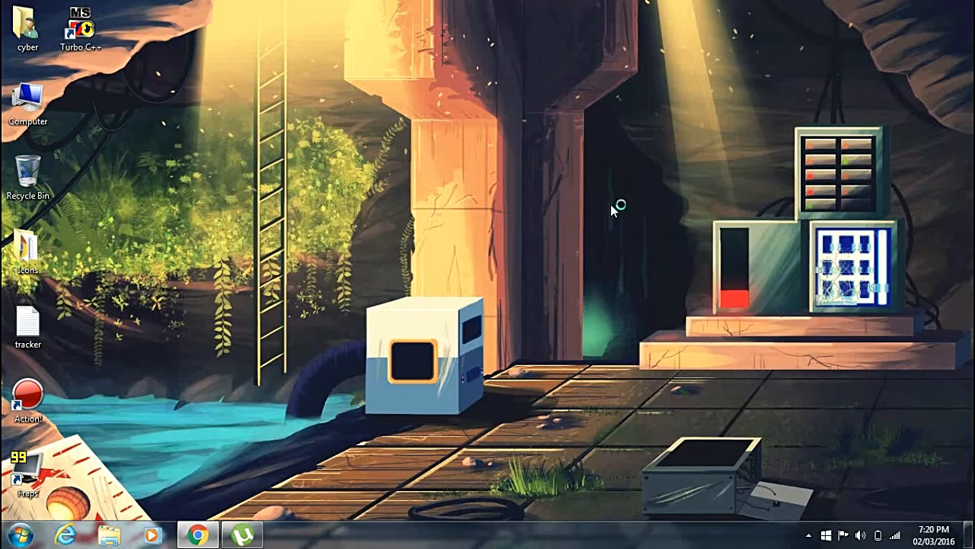
pyautogui.moveTo(256, 430)
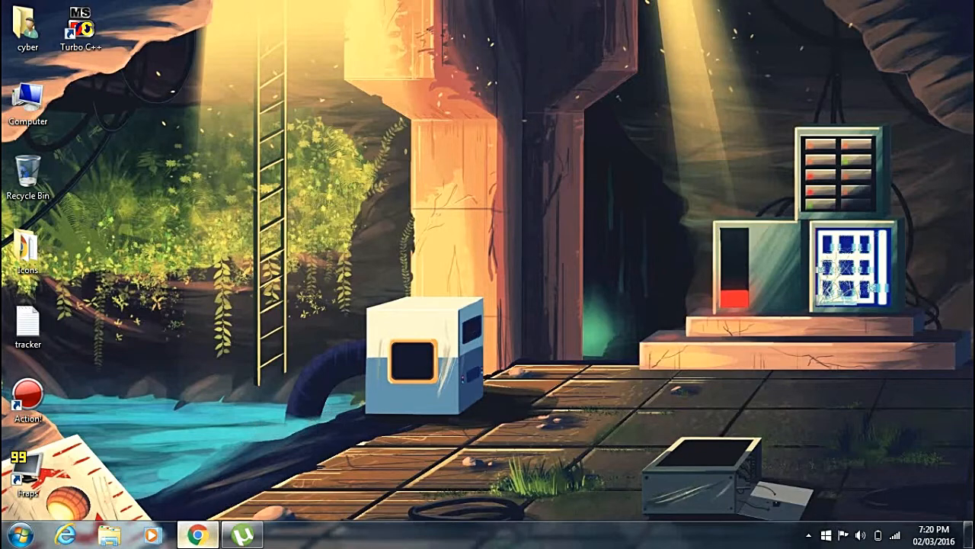
# Download The Revenant .torrent from Torlock and open it in uTorrent's Add New Torrent dialog
pyautogui.click(198, 533)
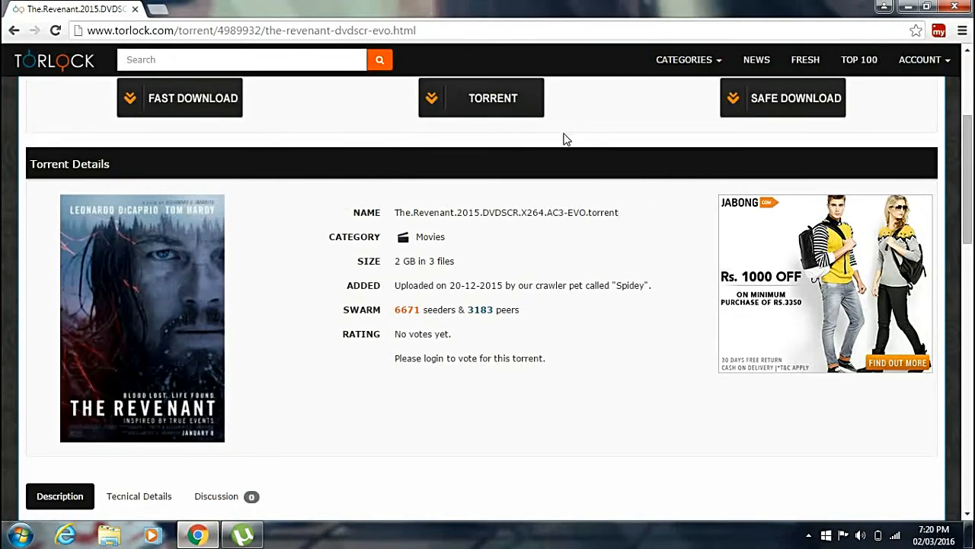
pyautogui.moveTo(470, 134)
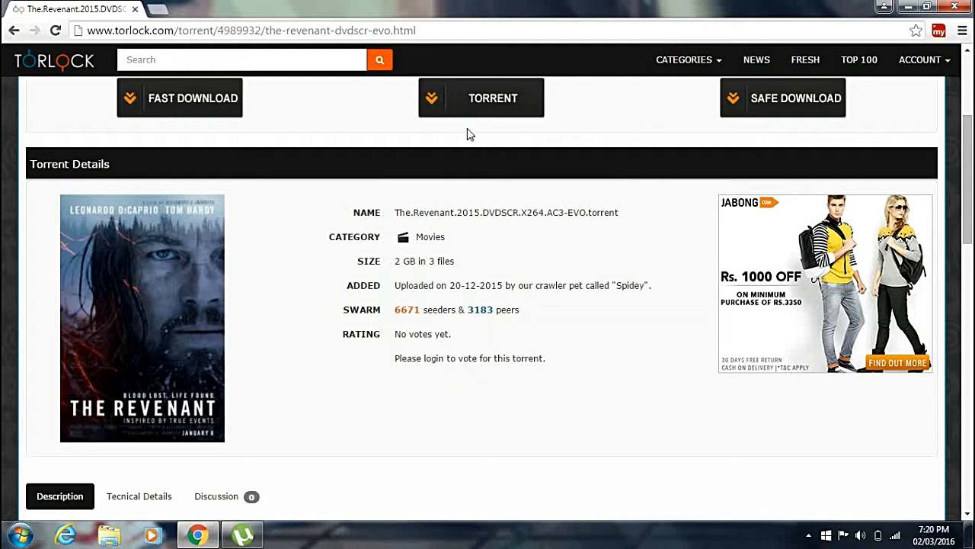
pyautogui.click(482, 98)
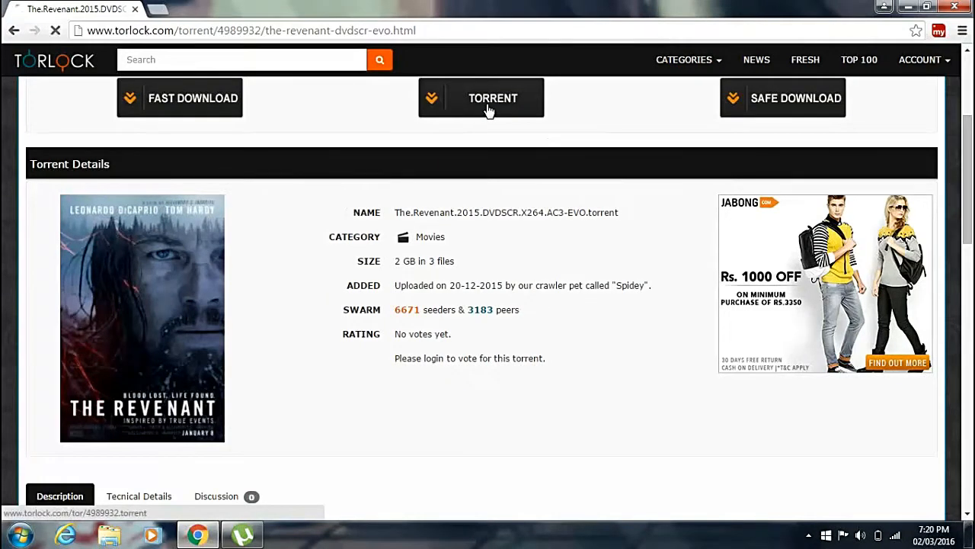
pyautogui.click(488, 98)
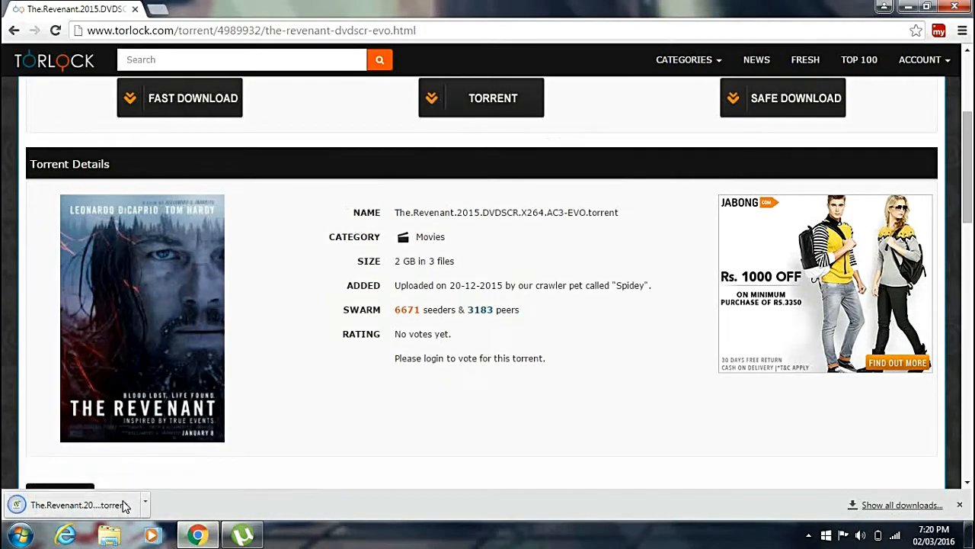
pyautogui.click(73, 503)
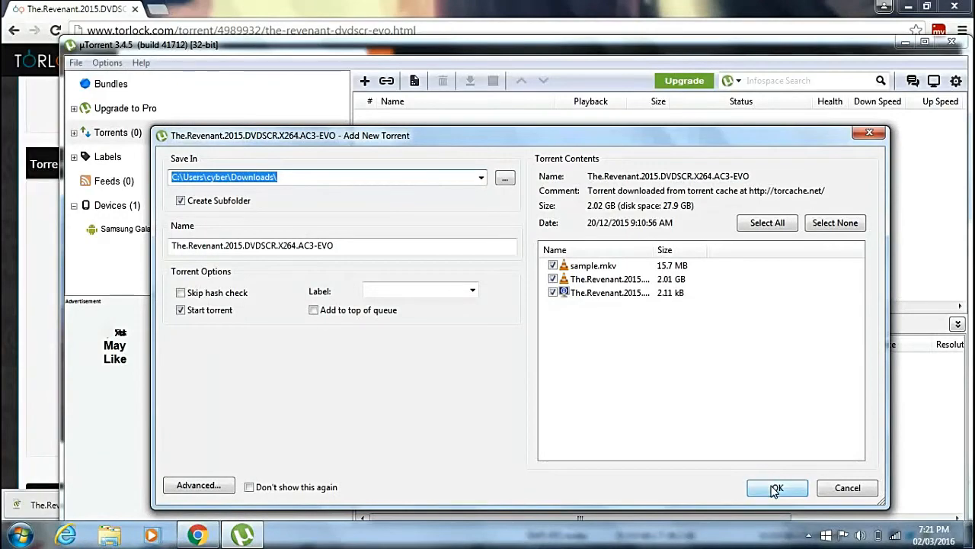
# Confirm adding The Revenant with default settings and bring up its Torrent Properties
pyautogui.click(777, 488)
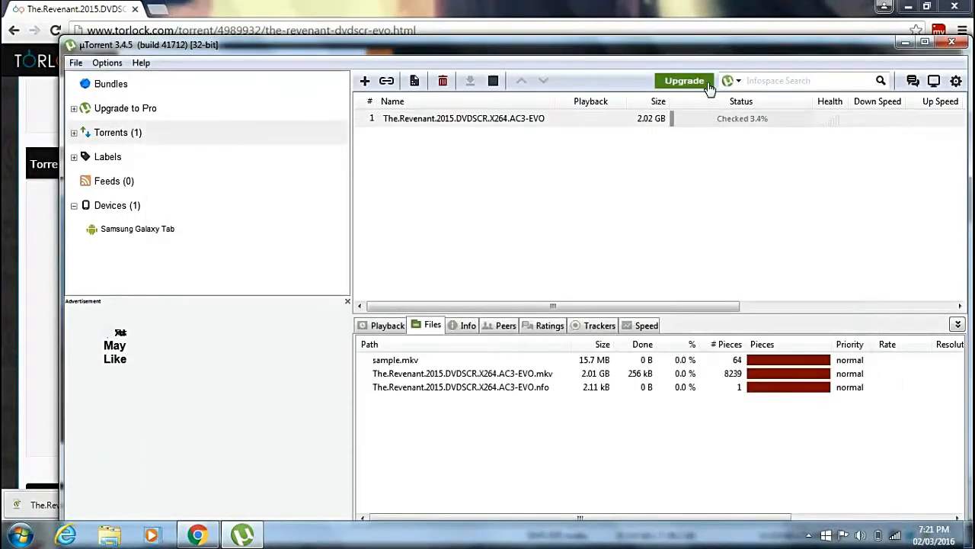
pyautogui.rightClick(531, 118)
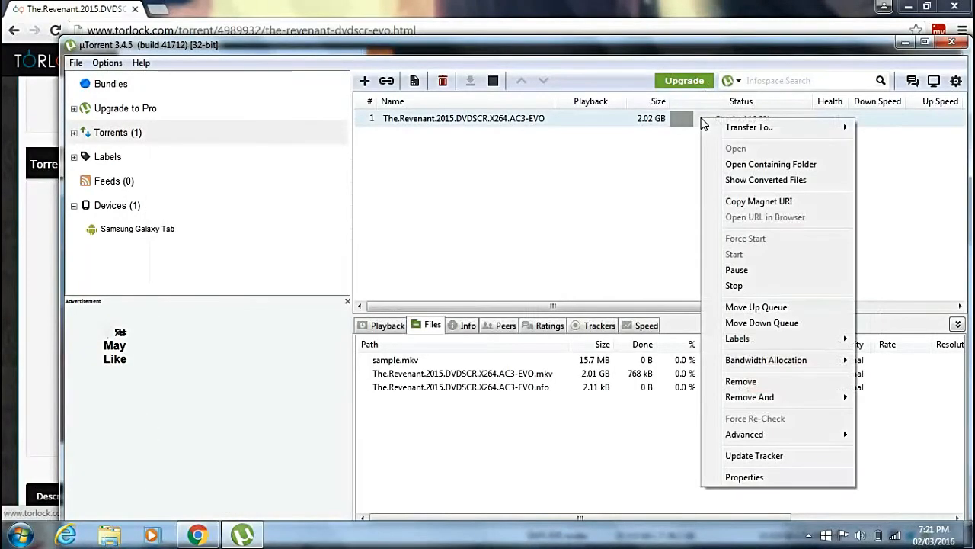
pyautogui.click(756, 418)
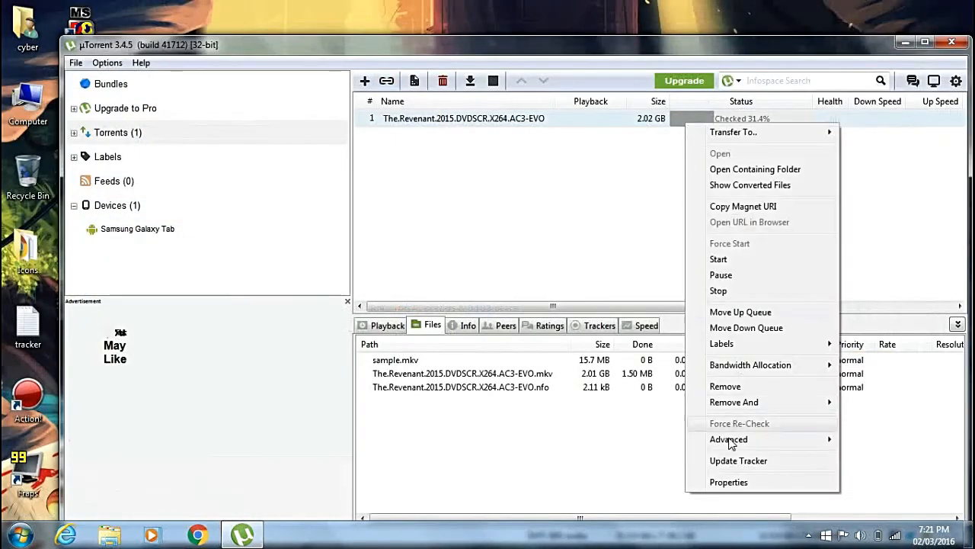
pyautogui.click(728, 482)
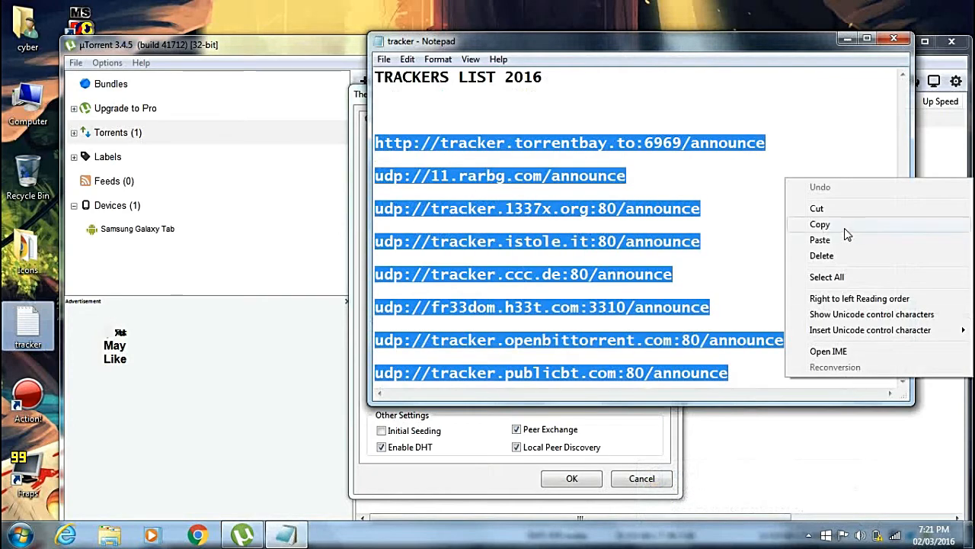
# Copy the 2016 trackers list from Notepad into the Trackers box and save the properties
pyautogui.click(820, 224)
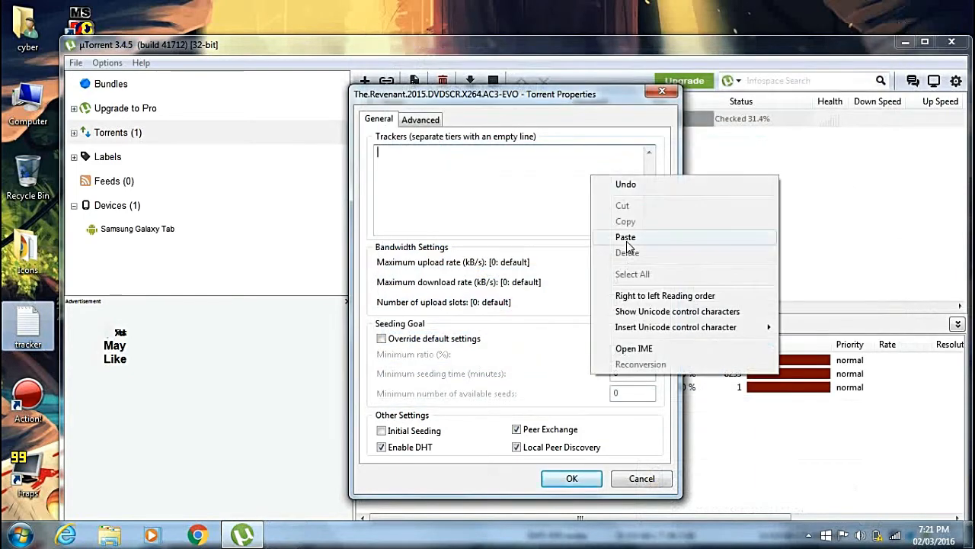
pyautogui.click(625, 238)
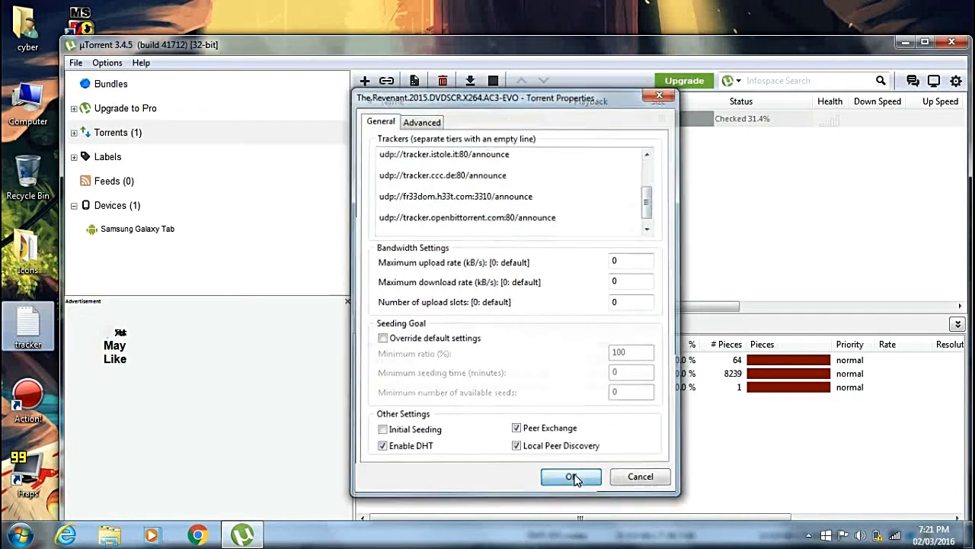
pyautogui.click(570, 476)
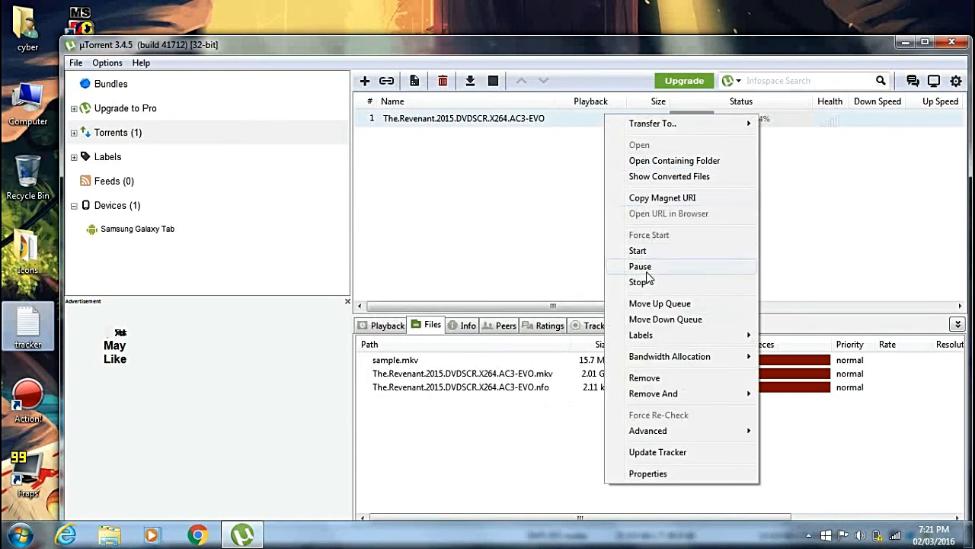
pyautogui.moveTo(652, 250)
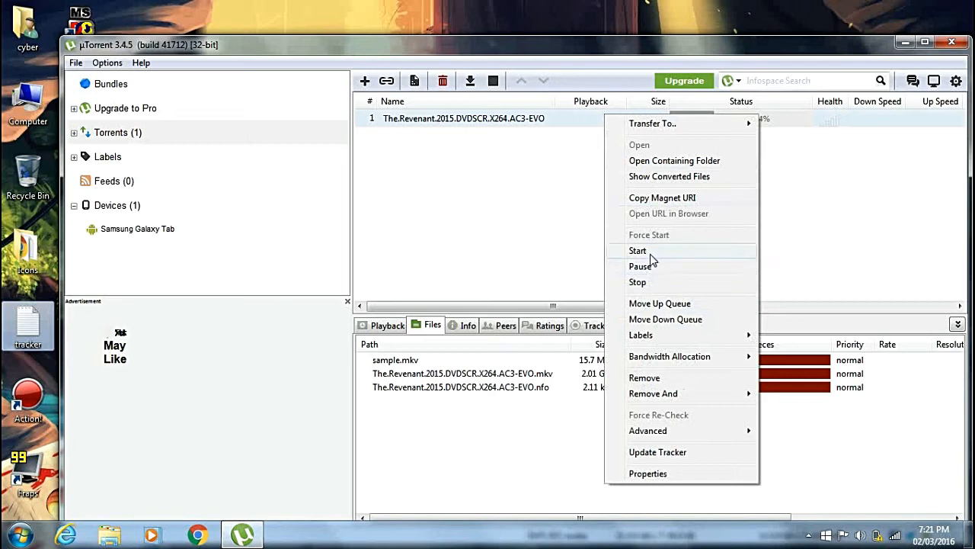
# Start The Revenant torrent so it begins actively downloading
pyautogui.click(637, 250)
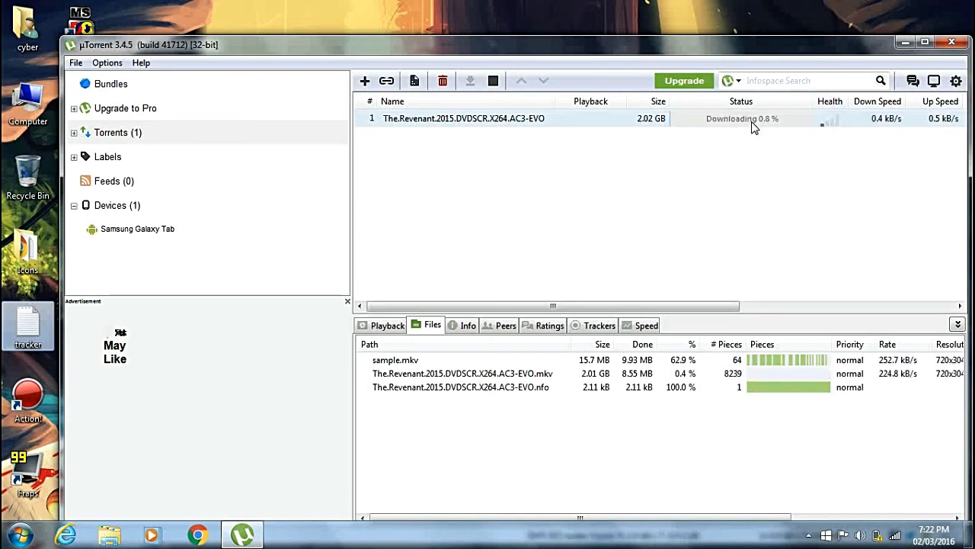
pyautogui.moveTo(835, 128)
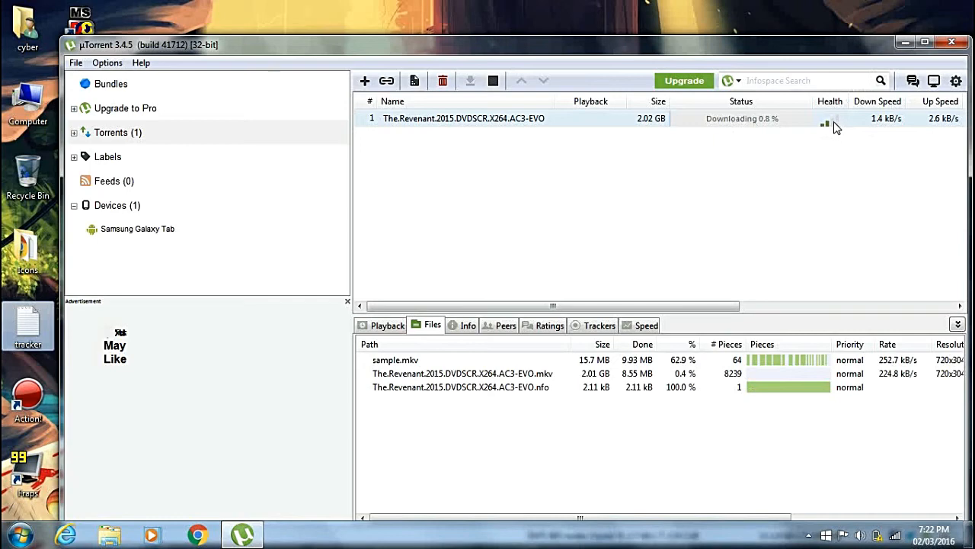